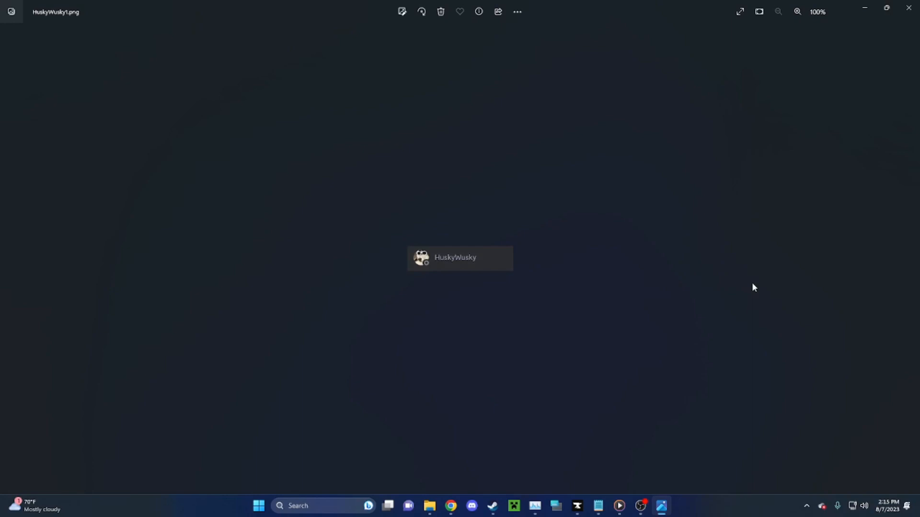
mouse_move(776, 287)
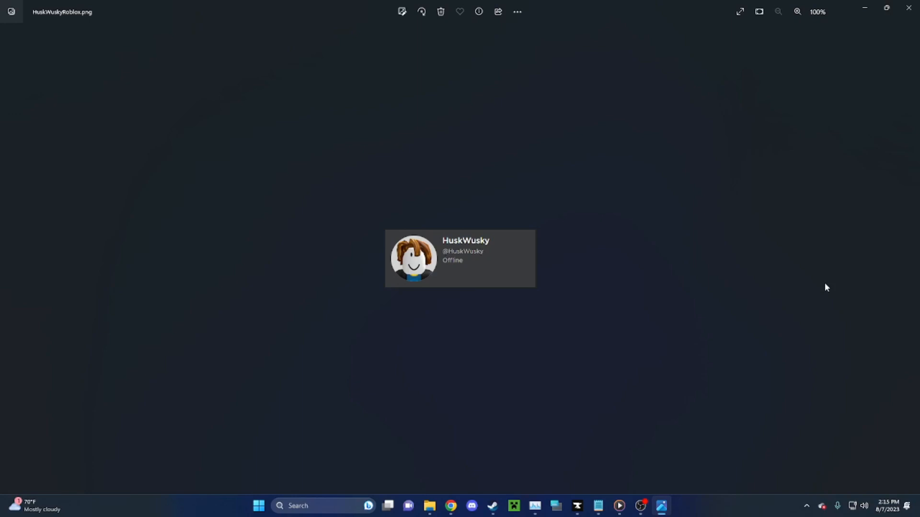
mouse_move(834, 294)
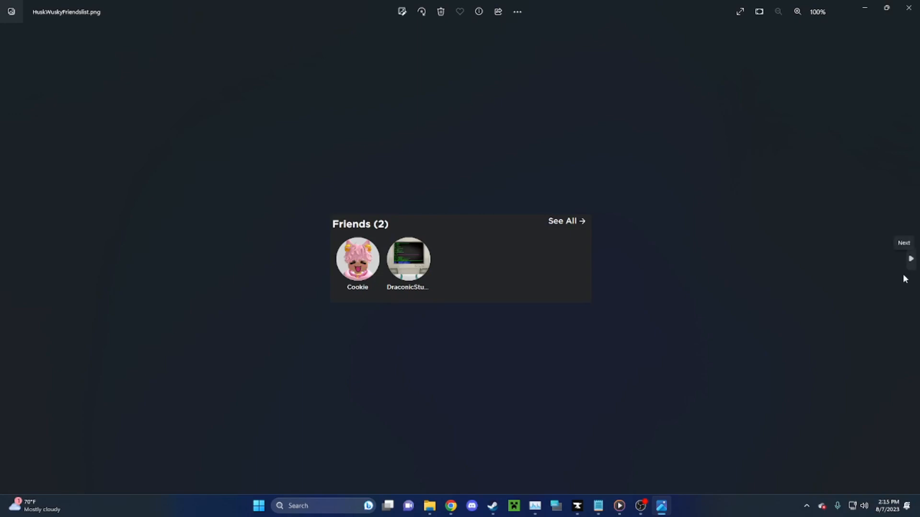
mouse_move(731, 300)
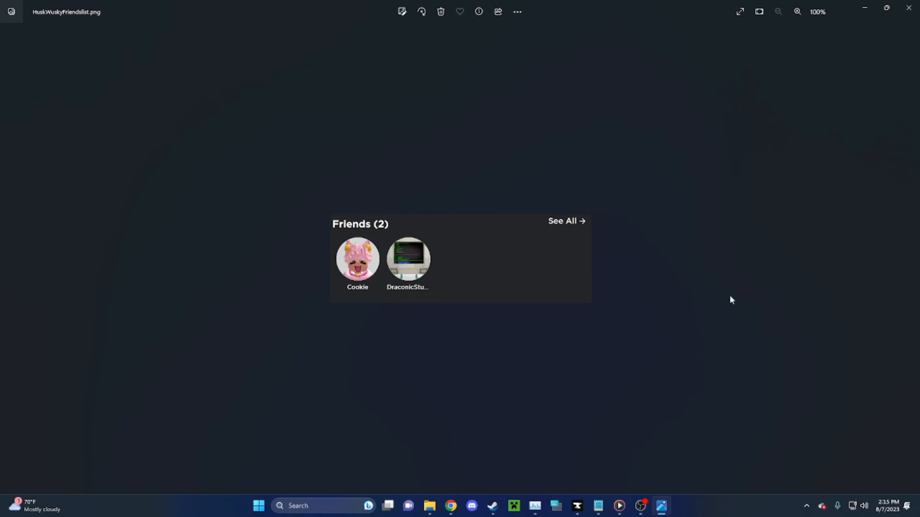
mouse_move(743, 274)
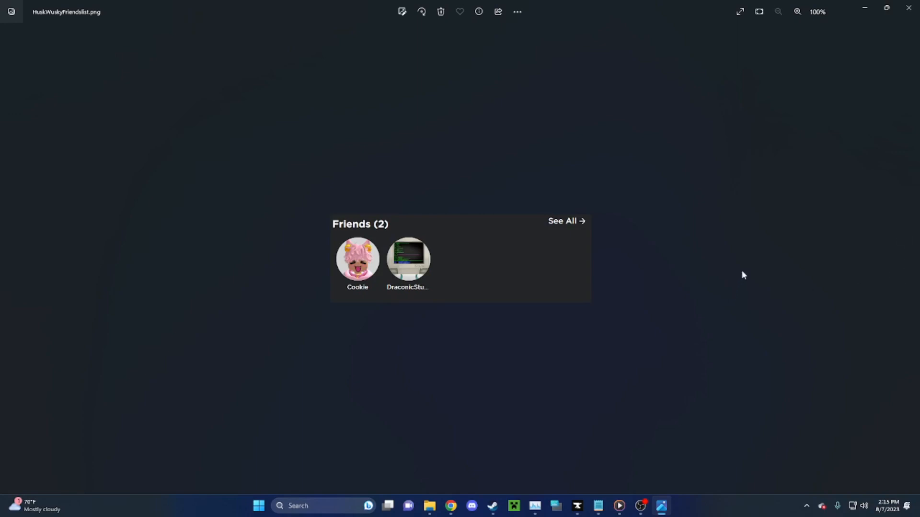
mouse_move(749, 274)
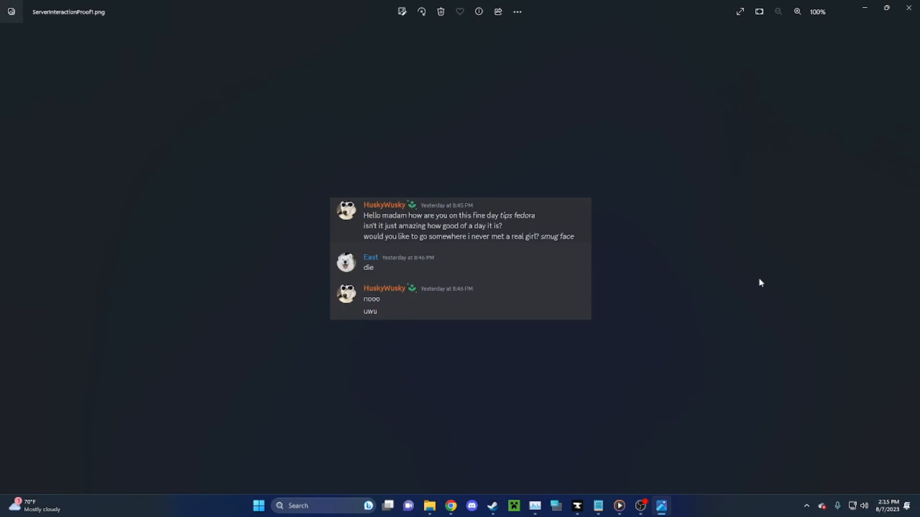
mouse_move(762, 289)
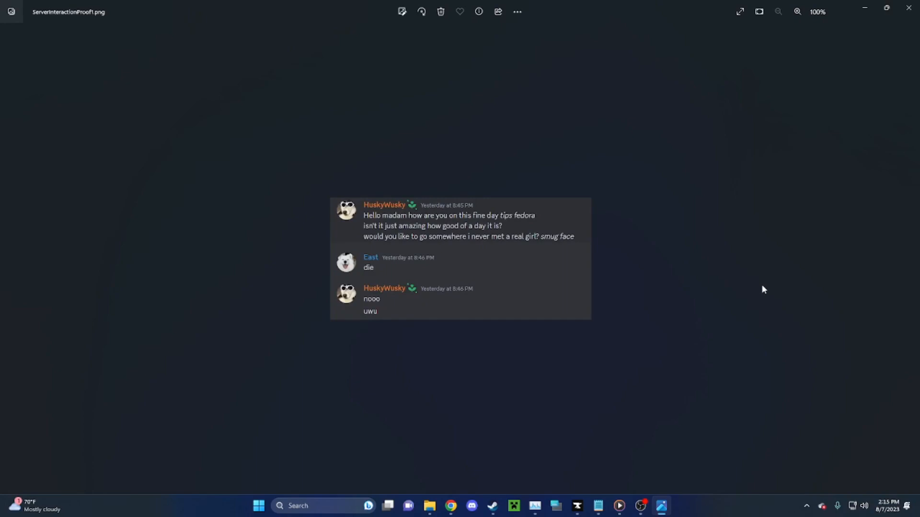
mouse_move(755, 272)
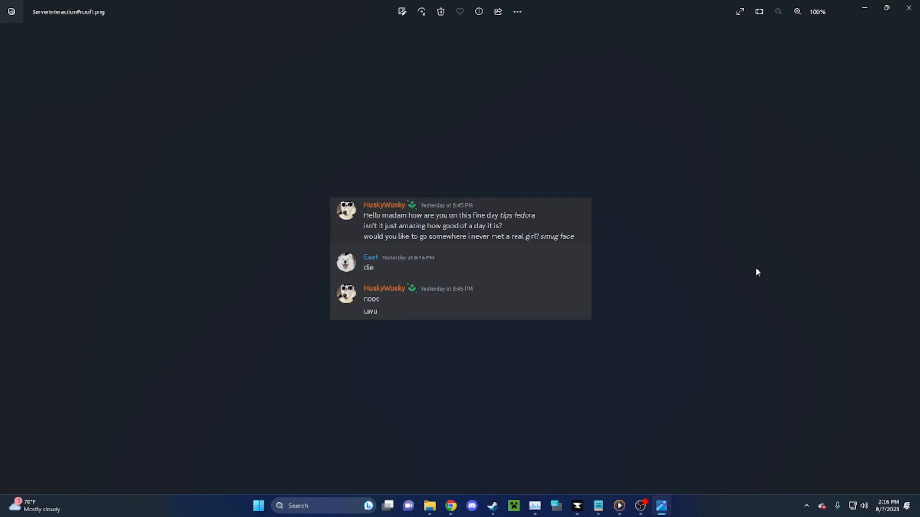
mouse_move(787, 294)
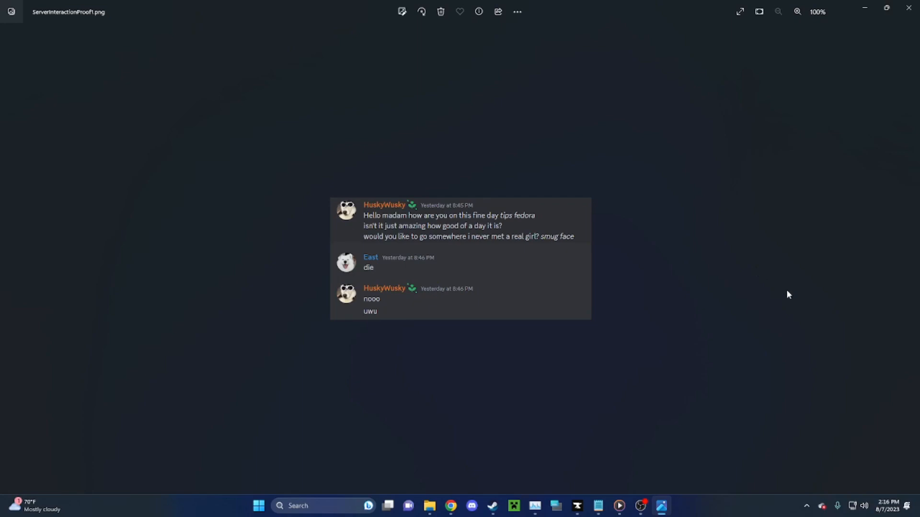
mouse_move(910, 264)
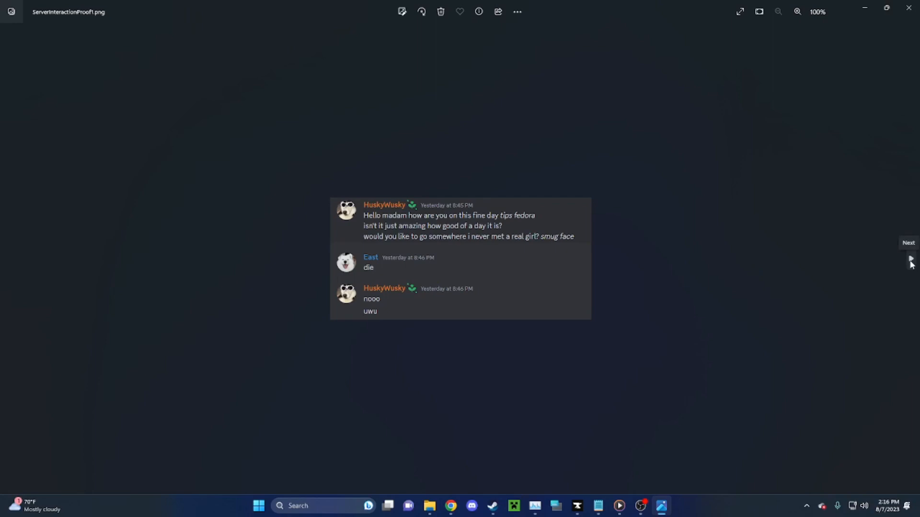
Advance to the next image, the Trading Perm Kilo Simulator video thumbnail screenshot
left_click(908, 259)
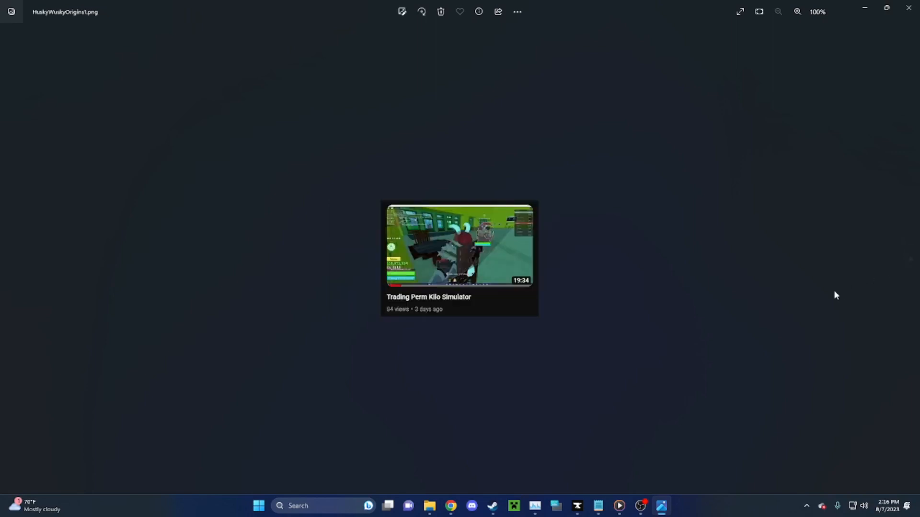
mouse_move(827, 299)
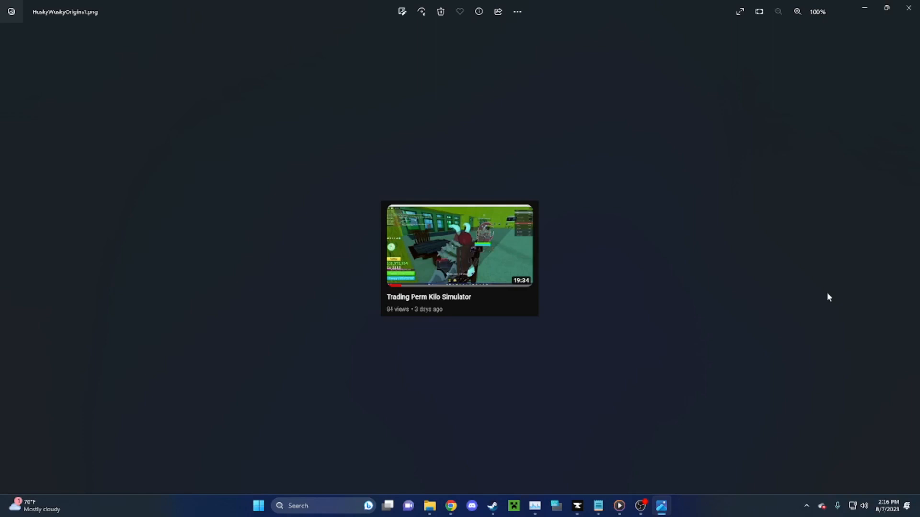
mouse_move(902, 262)
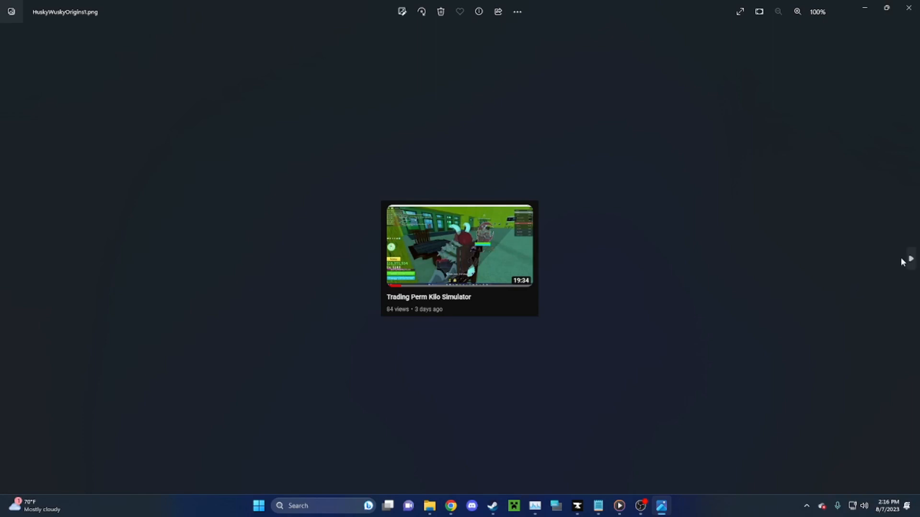
Advance to the next image, the comment thread screenshot beneath the video
left_click(911, 258)
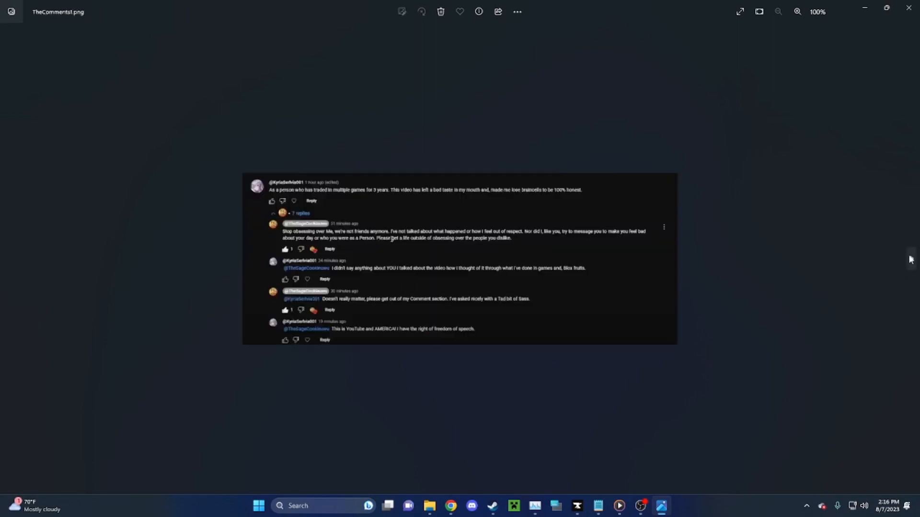
mouse_move(761, 299)
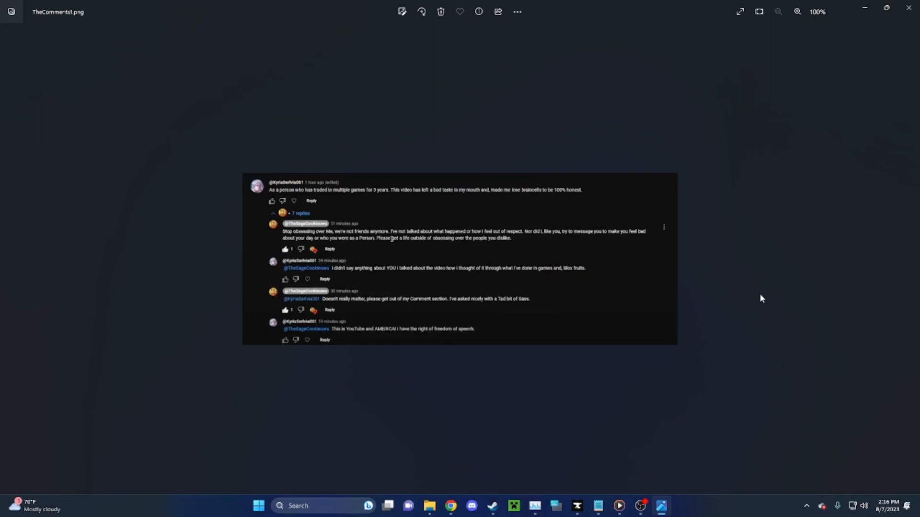
mouse_move(914, 264)
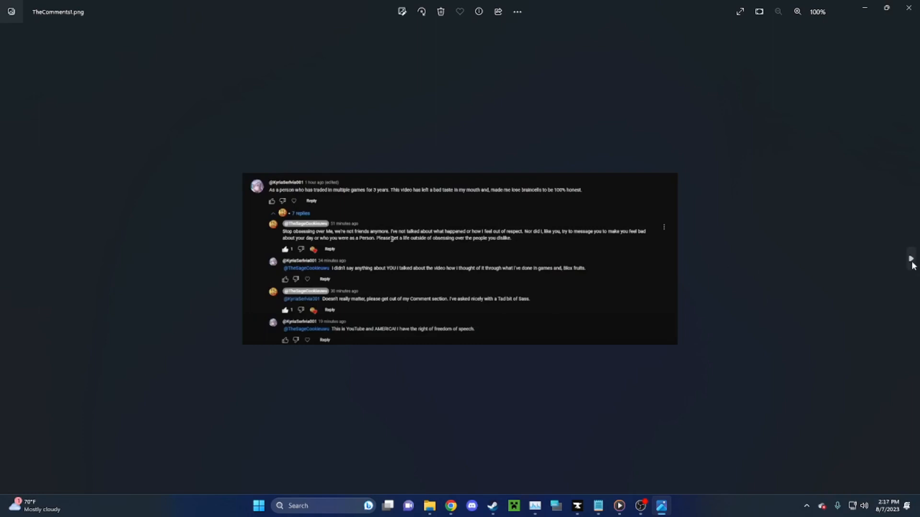
Advance past TheComments1.png to the final screenshot, TheEnd.png, with the apology message
left_click(910, 259)
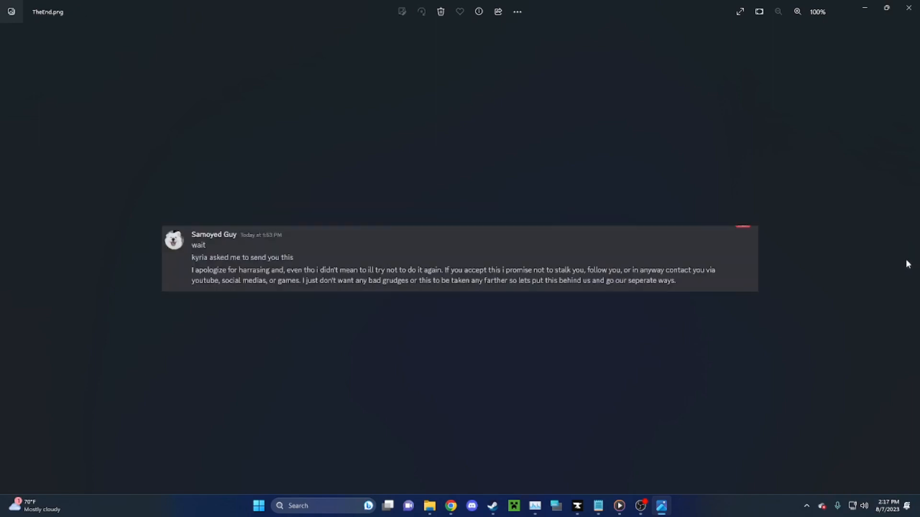
mouse_move(771, 352)
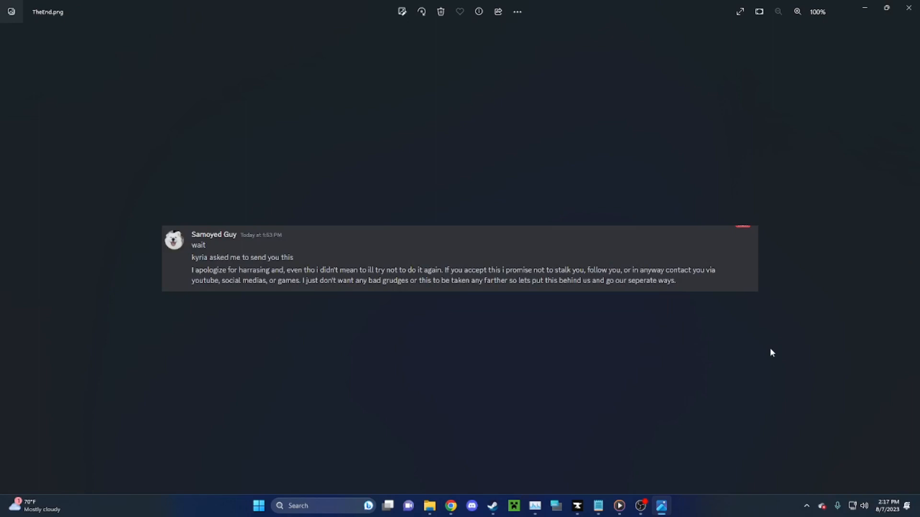